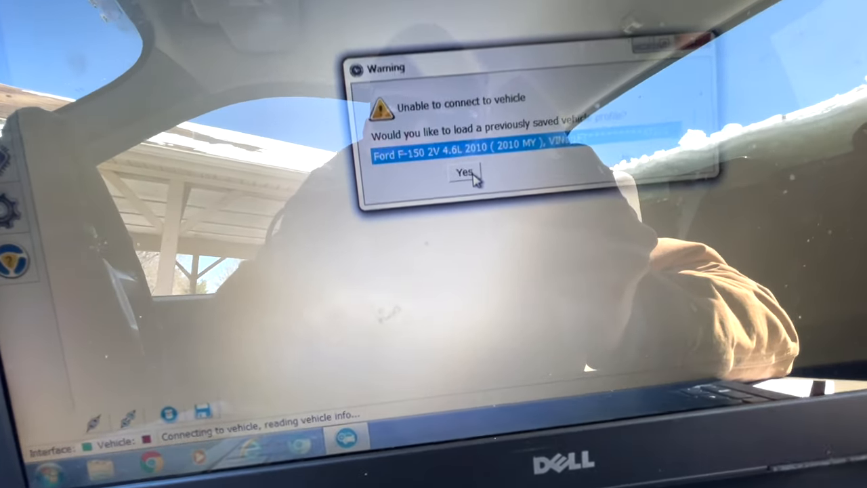
- Load the saved Ford F-150 2V 4.6L 2010 profile after the connection warning
{"action": "left_click", "coordinate": [464, 170]}
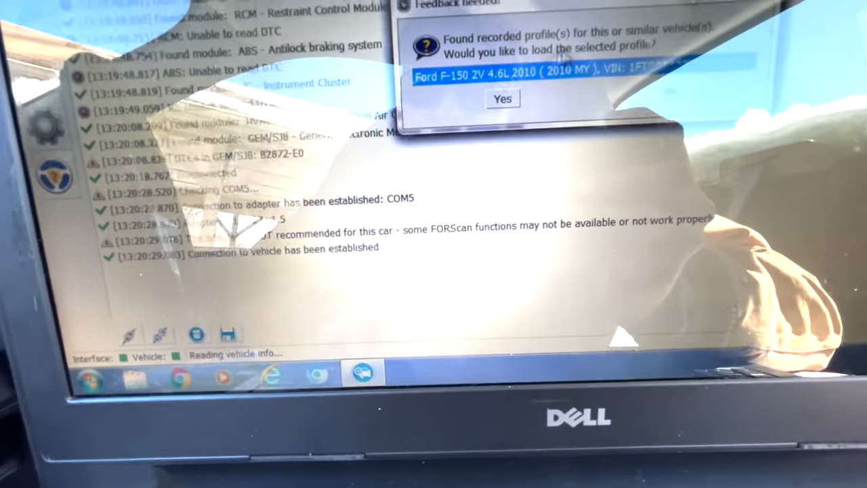
- Confirm the recorded Ford F-150 profile in the Feedback needed dialog
{"action": "left_click", "coordinate": [502, 97]}
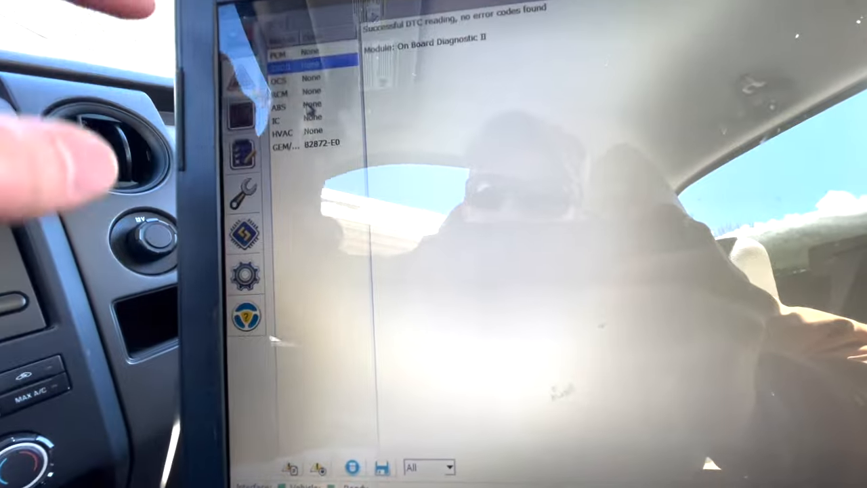
- Read trouble codes from all modules, finding none
{"action": "left_click", "coordinate": [319, 144]}
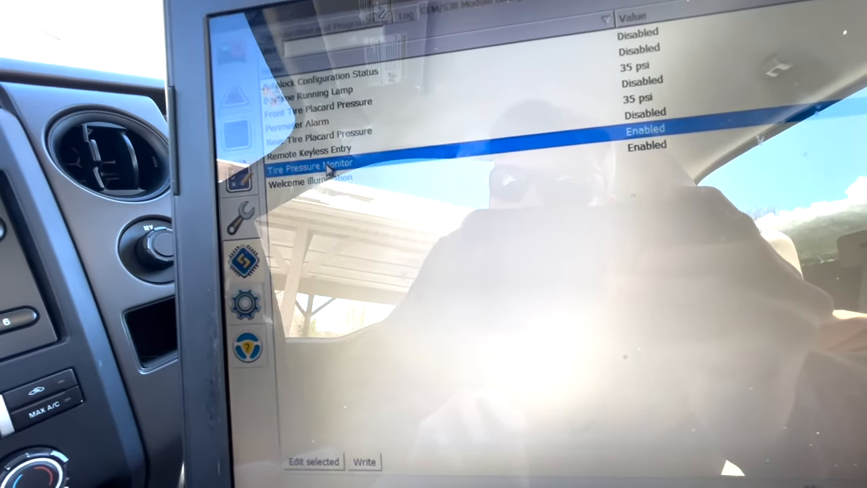
- Select the Tire Pressure Monitor row in the GEM/SJB configuration list for editing
{"action": "left_click", "coordinate": [313, 461]}
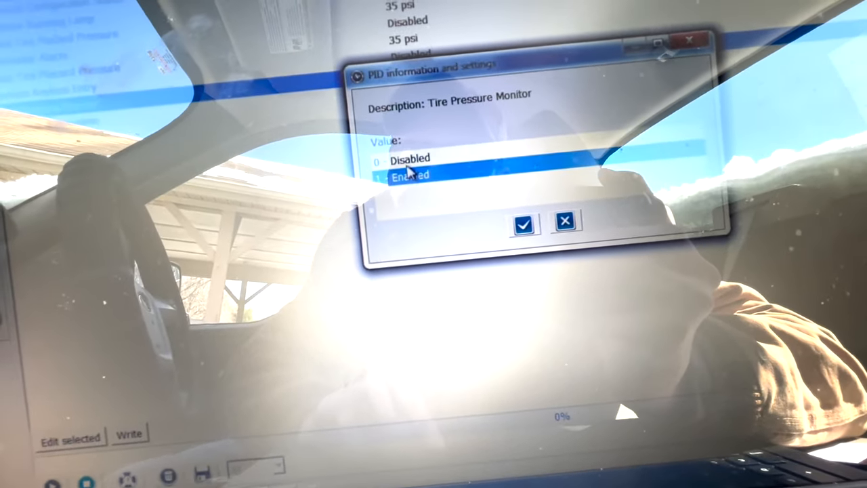